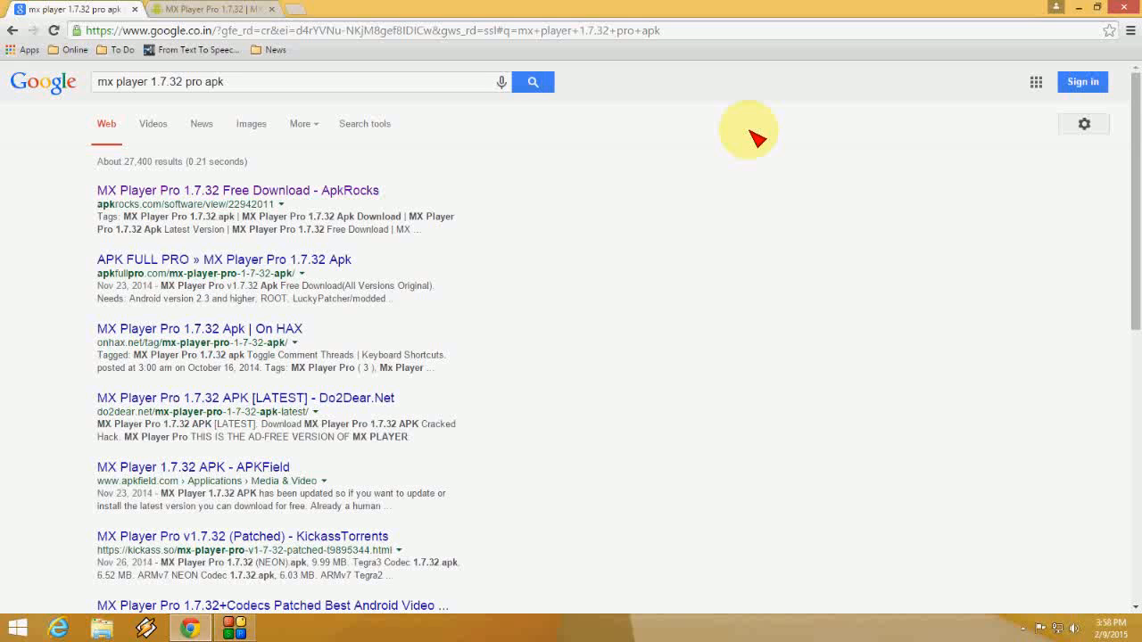
mouse_move(496, 39)
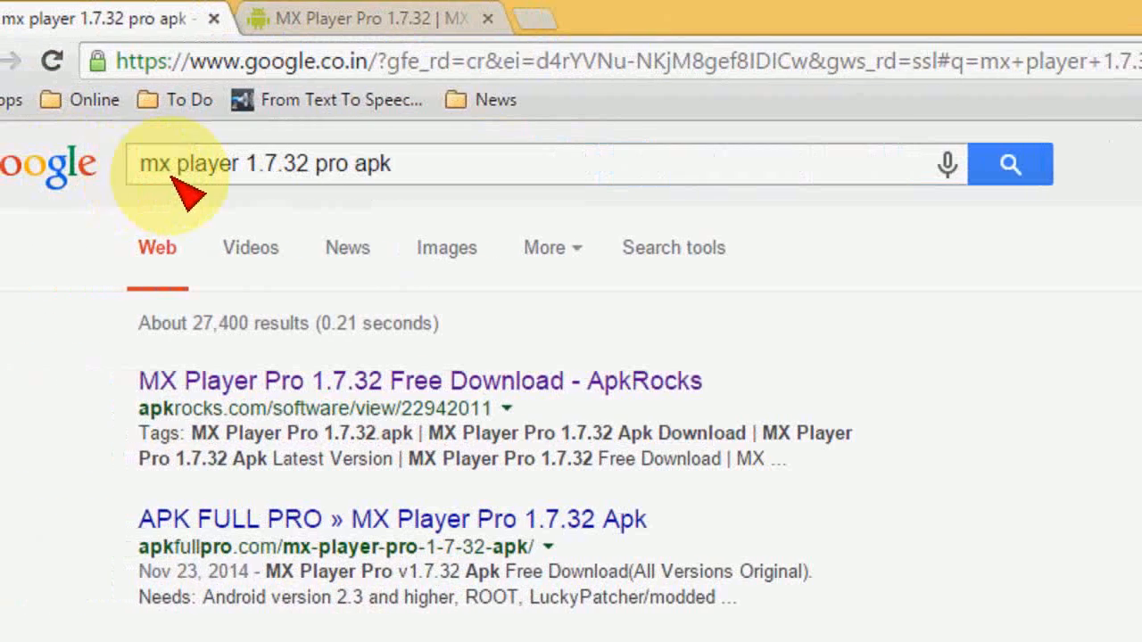
mouse_move(277, 175)
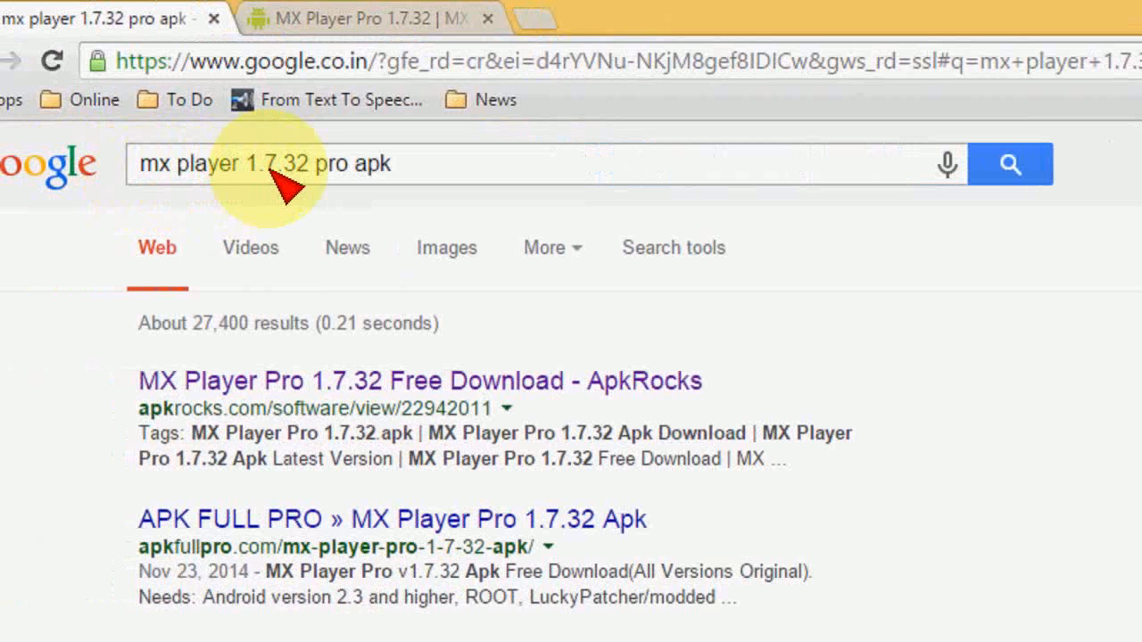
mouse_move(339, 178)
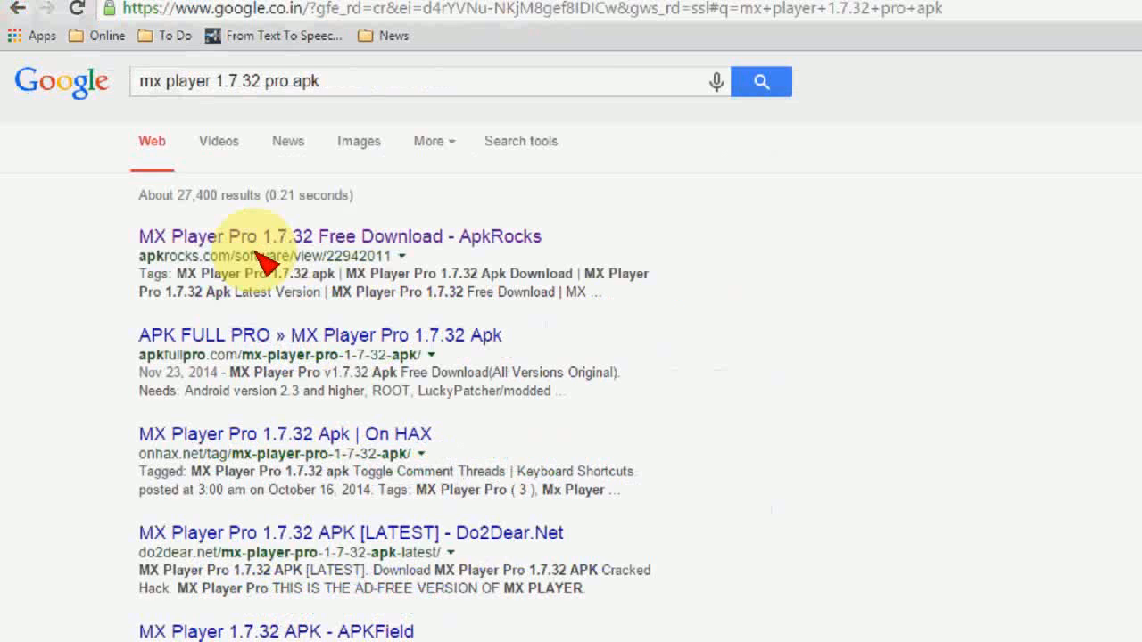
- Open the "MX Player Pro 1.7.32 Free Download - ApkRocks" search result
left_click(339, 236)
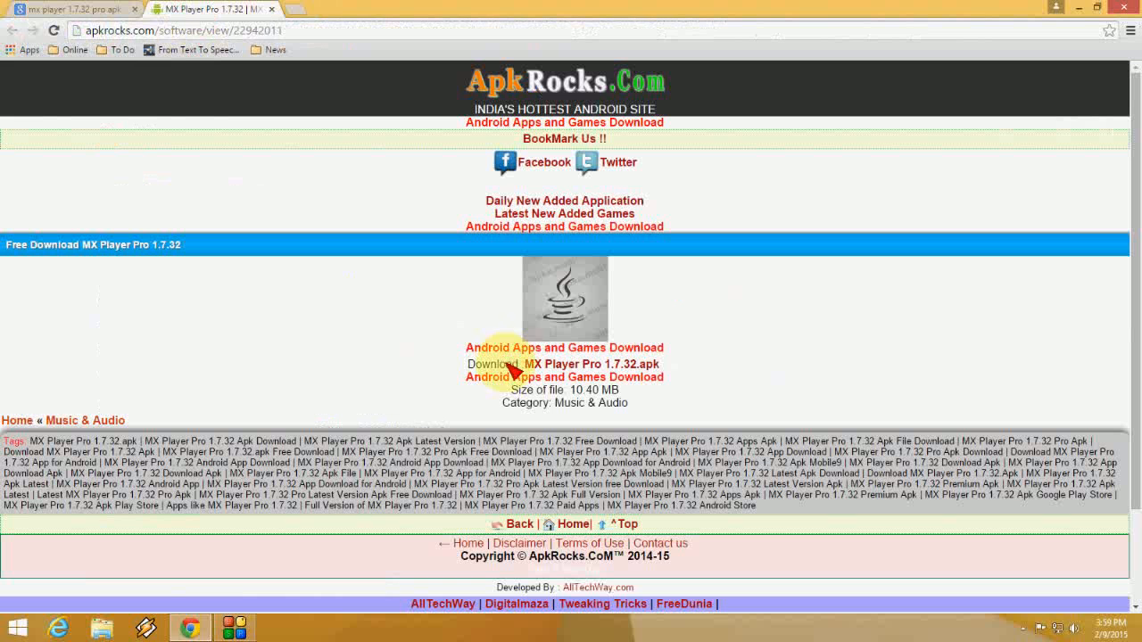